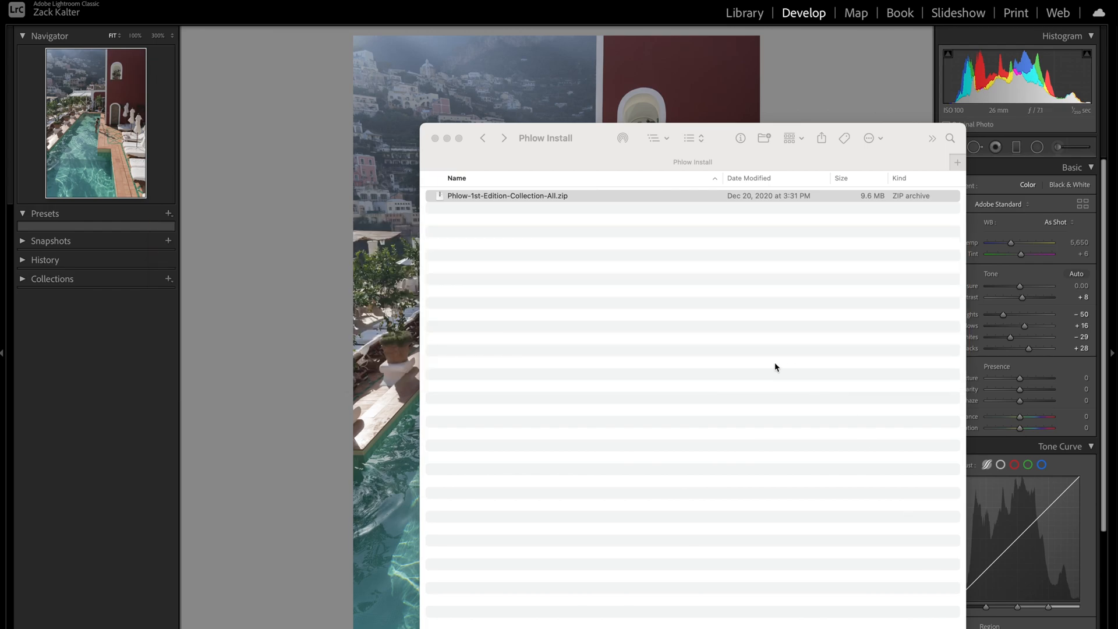
mouse_move(610, 208)
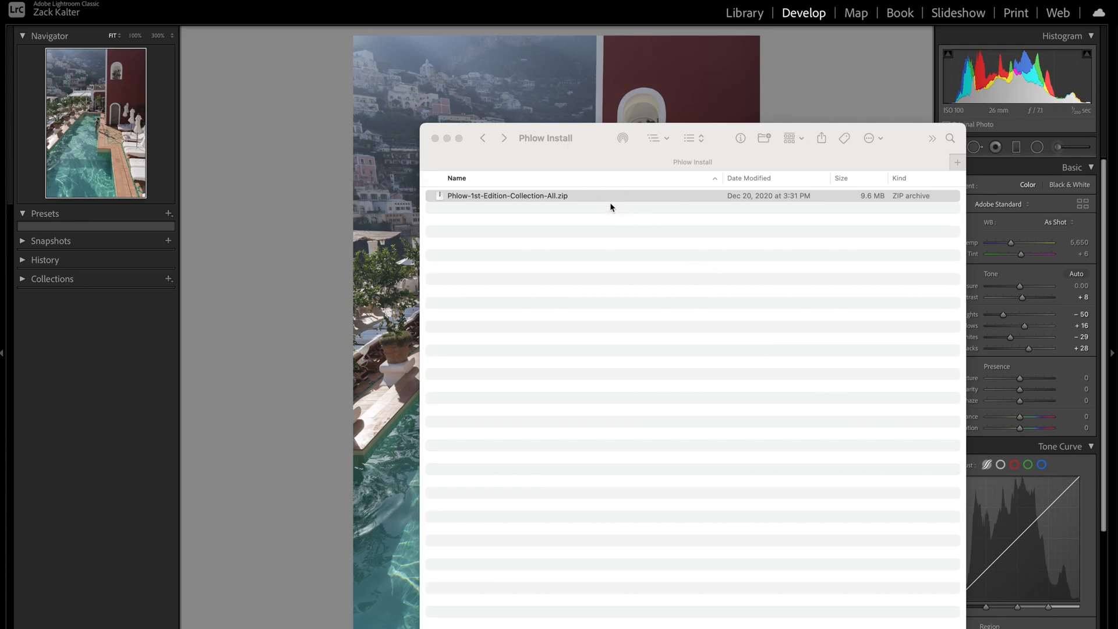
mouse_move(466, 160)
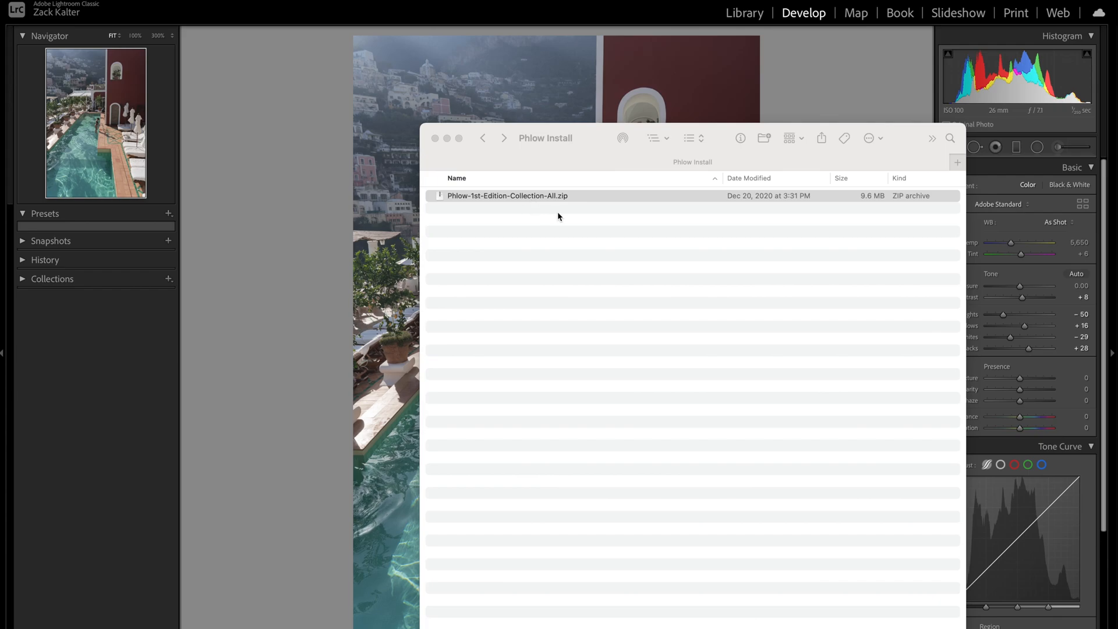
mouse_move(506, 216)
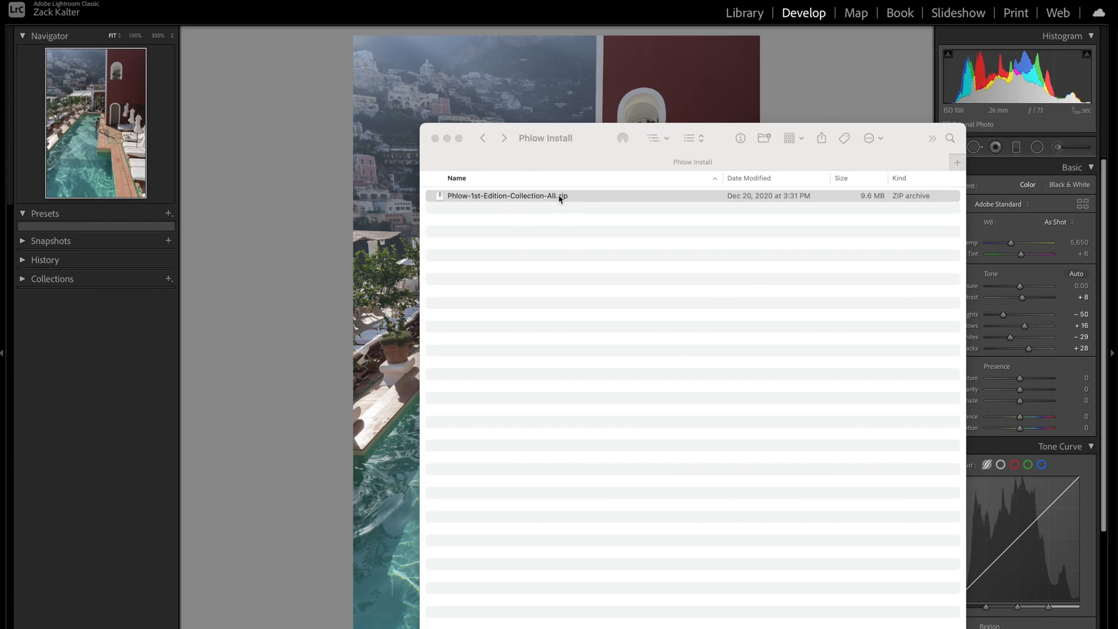
Unpack Phlow-1st-Edition-Collection-All.zip in Finder, revealing the inner collection zip and welcome PDF
left_click(506, 196)
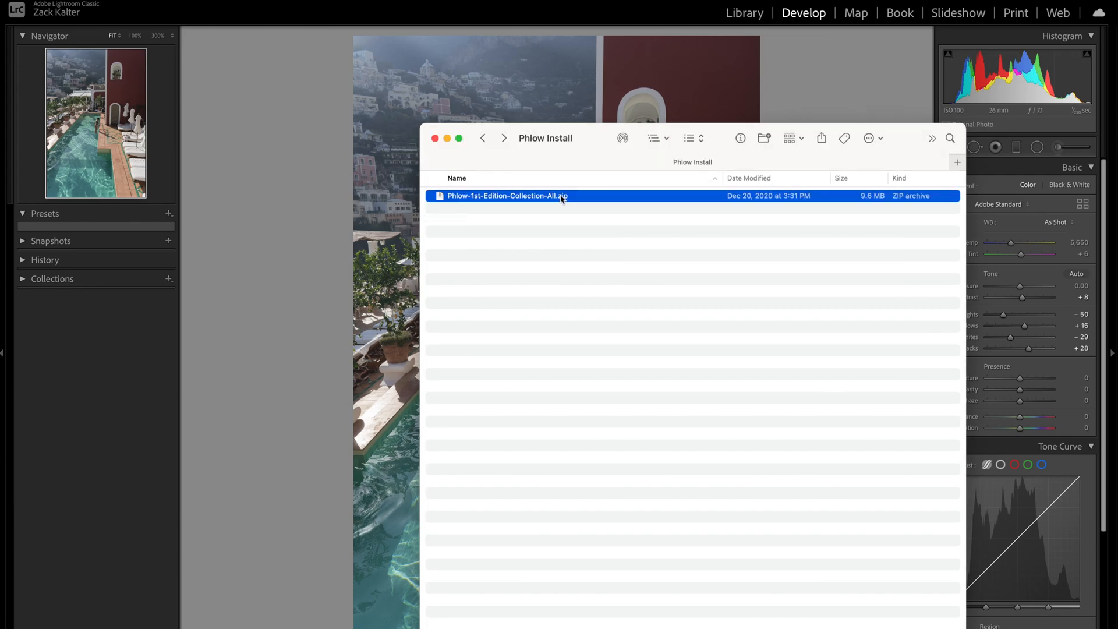
double_click(506, 195)
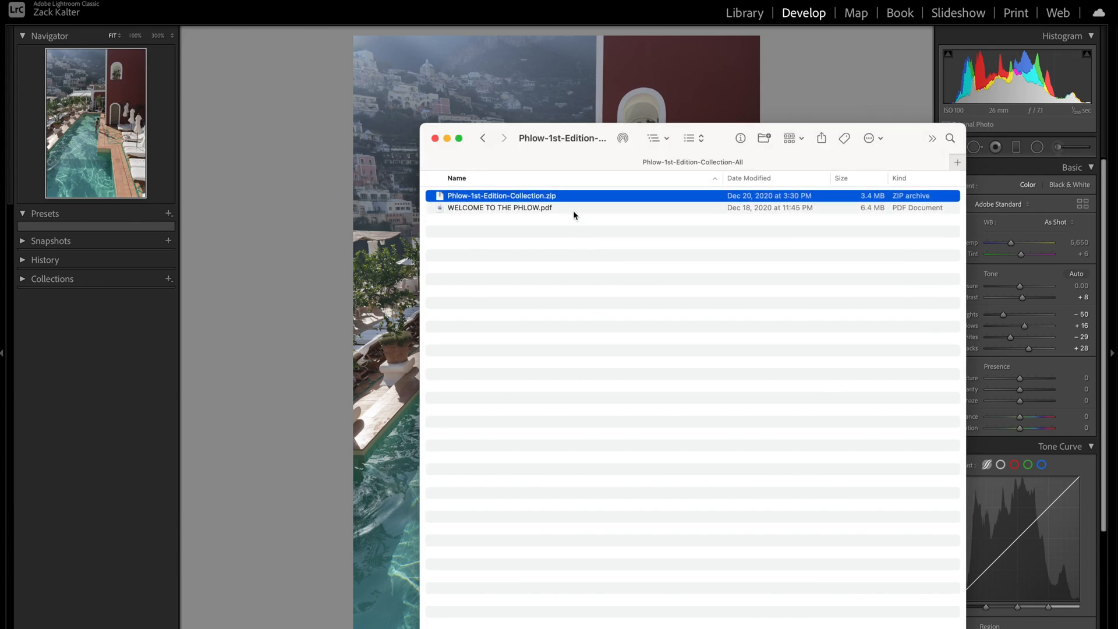
mouse_move(578, 215)
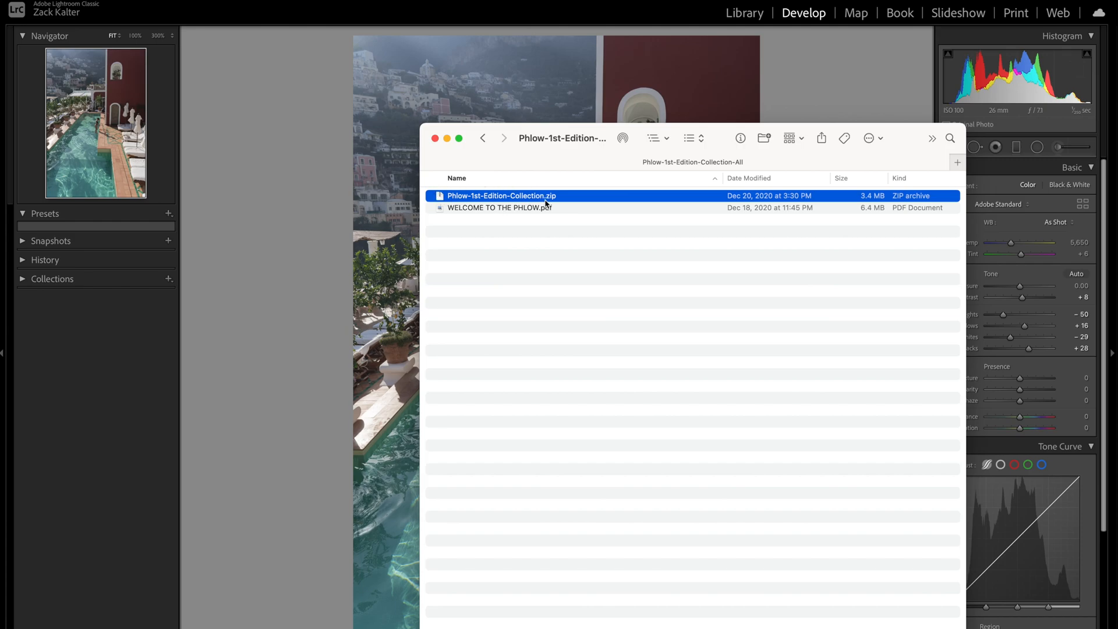
mouse_move(567, 210)
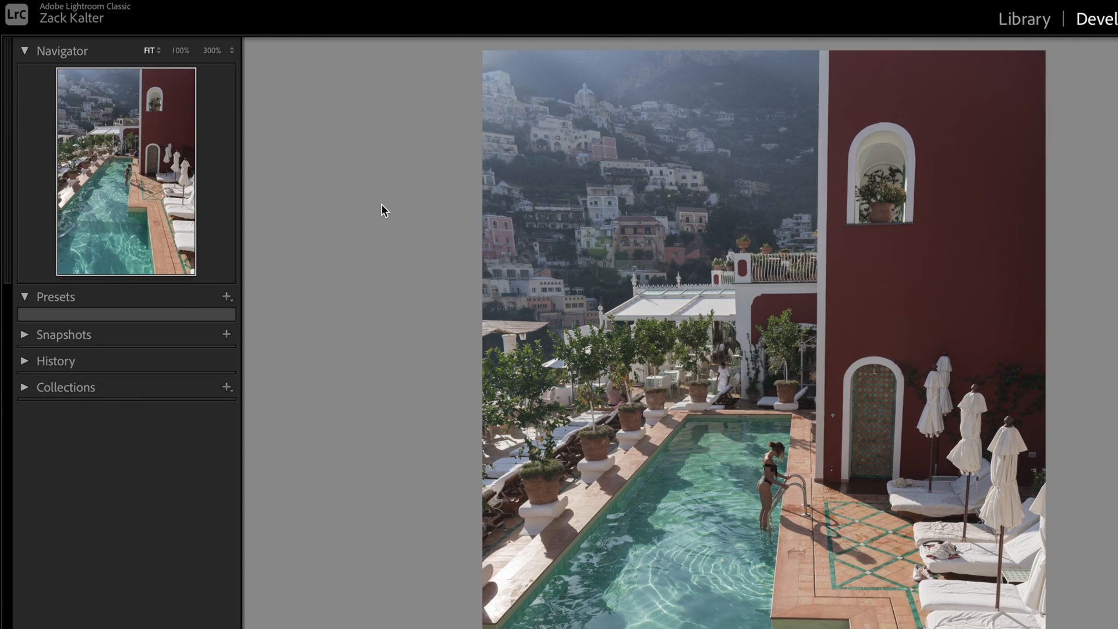
mouse_move(402, 255)
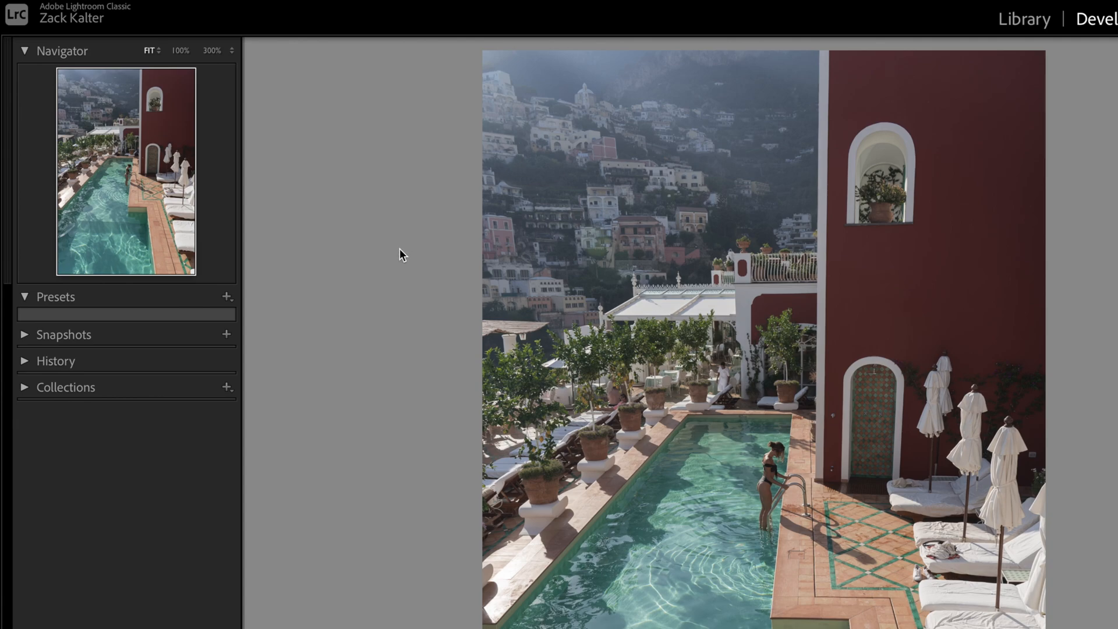
mouse_move(217, 303)
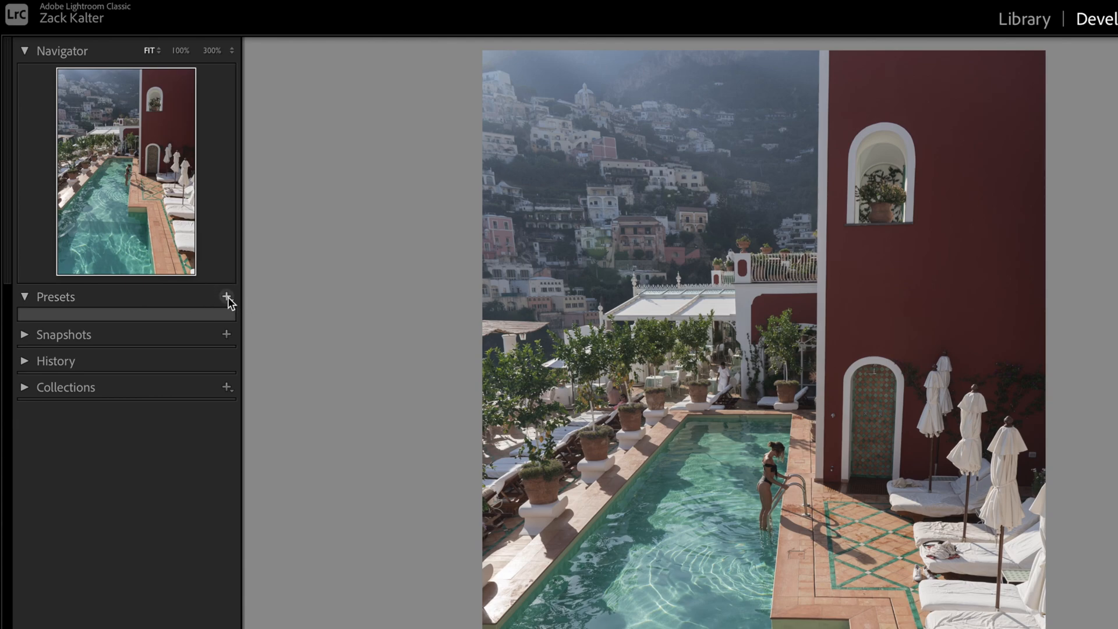
Start Import Presets from the Develop module's Presets panel + menu
left_click(227, 297)
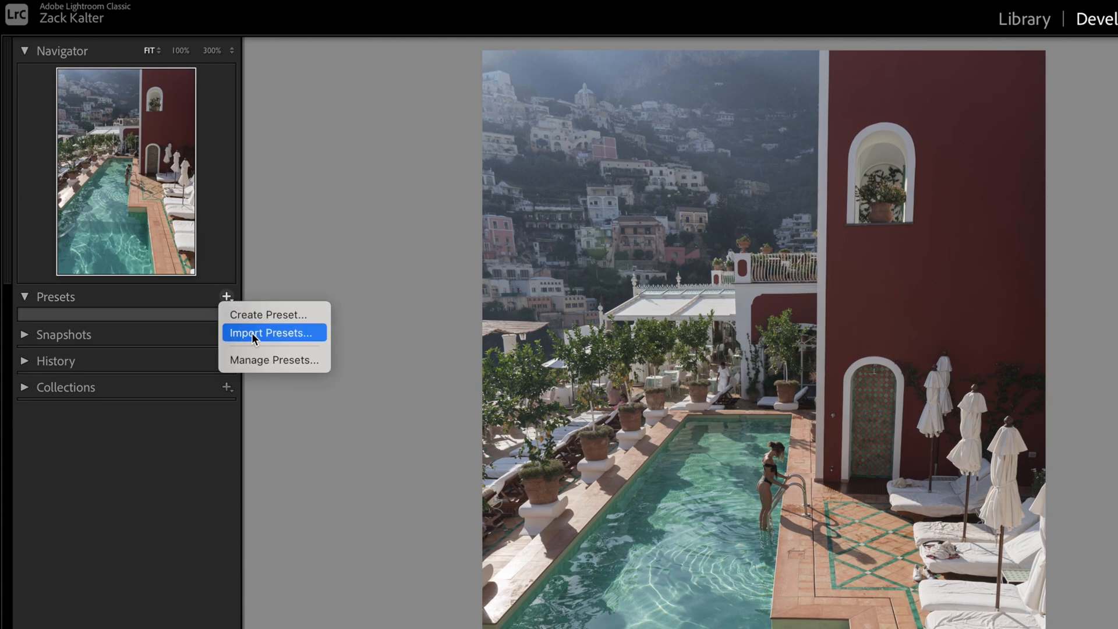
left_click(271, 332)
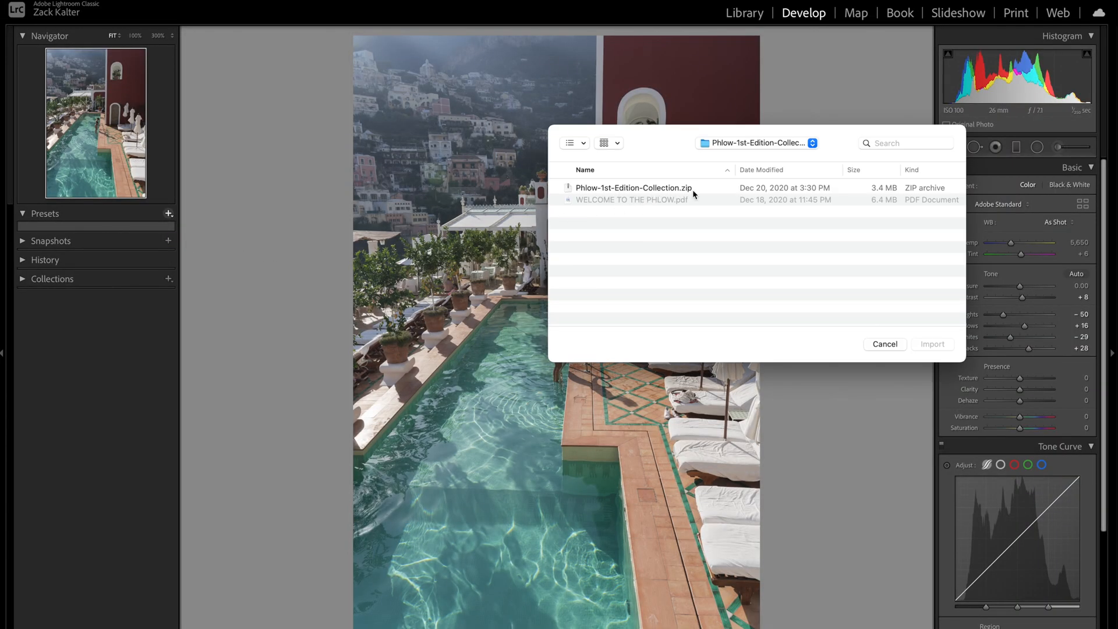
Import Phlow-1st-Edition-Collection.zip, adding the Art, Film, Moody, Portrait and Magic Touch presets
left_click(633, 187)
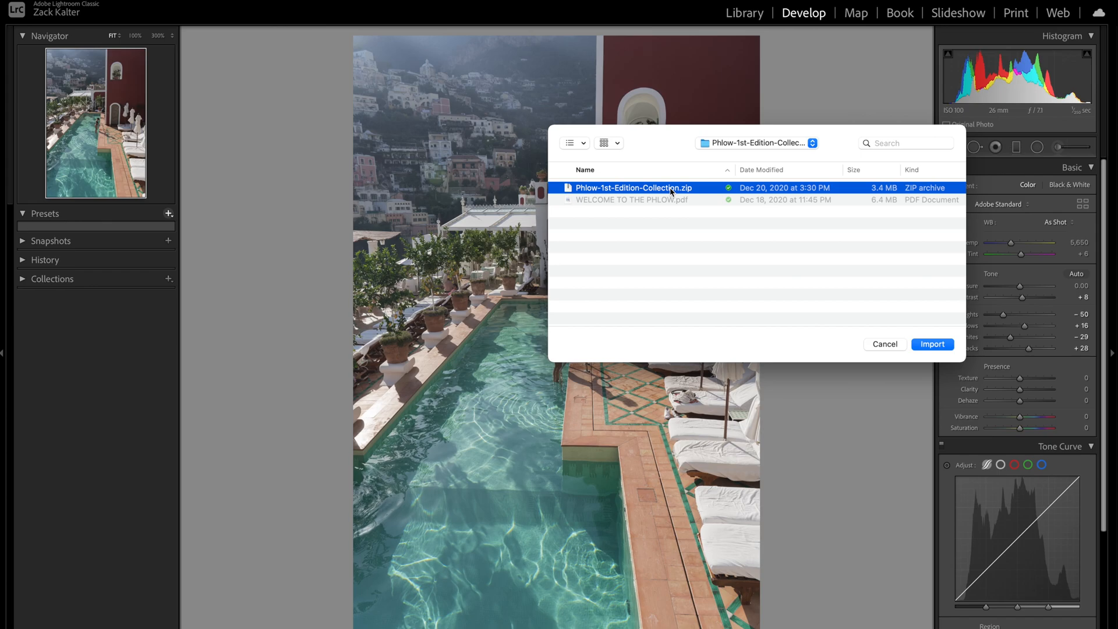
mouse_move(701, 192)
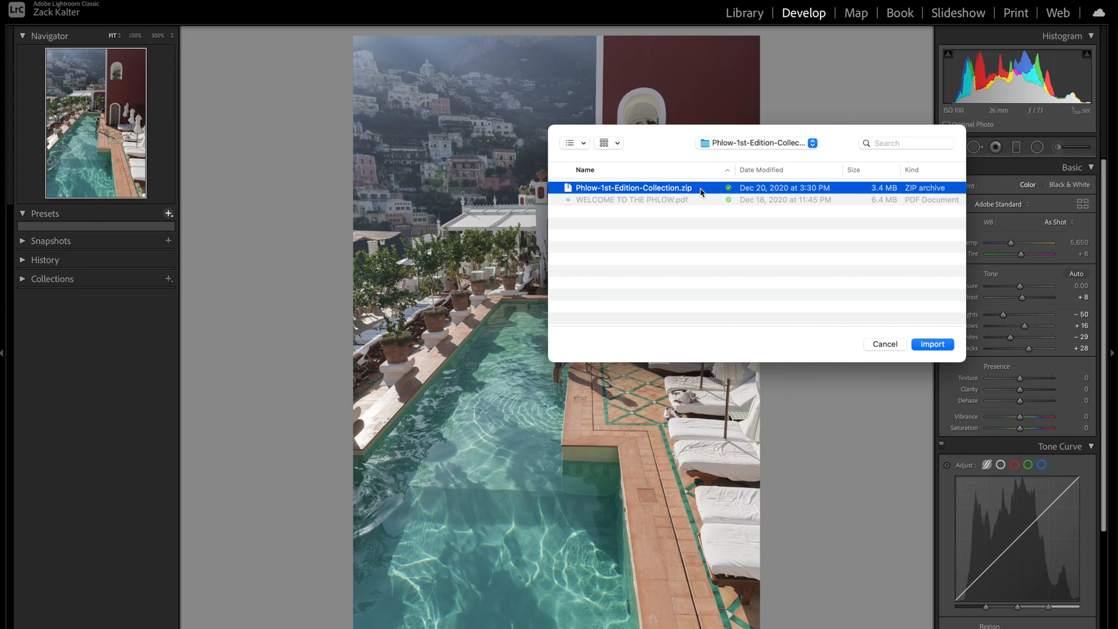
mouse_move(686, 191)
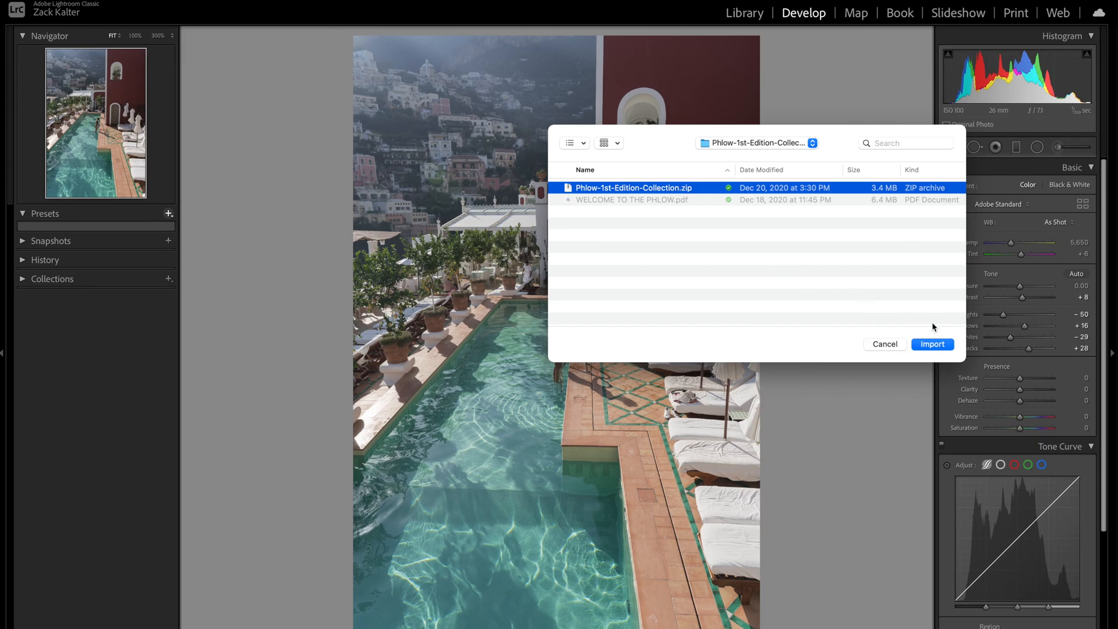
mouse_move(939, 349)
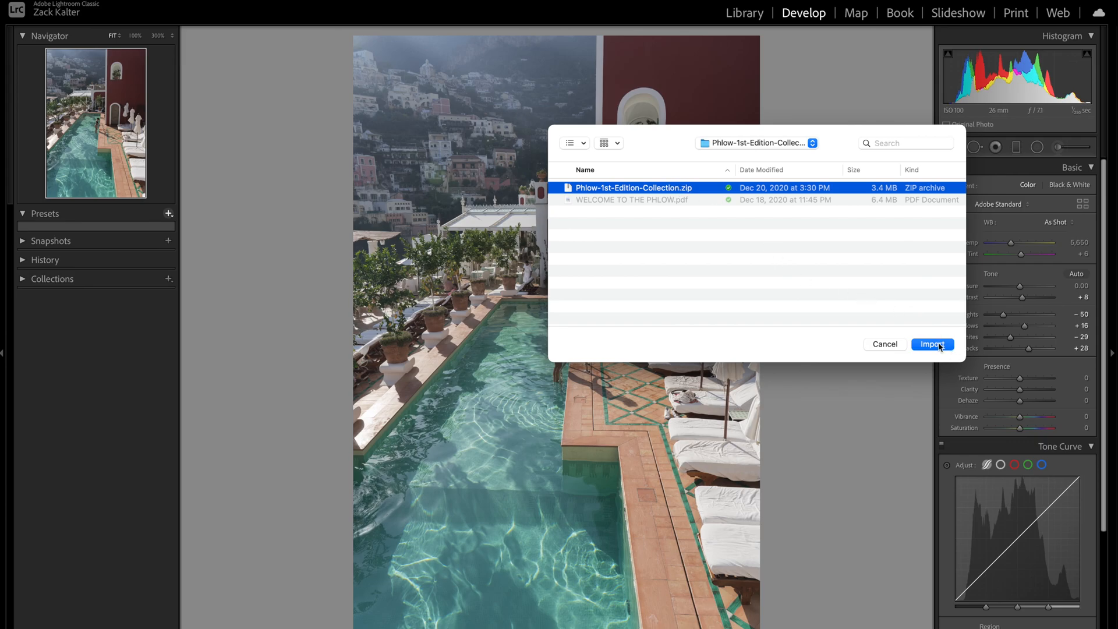
left_click(932, 344)
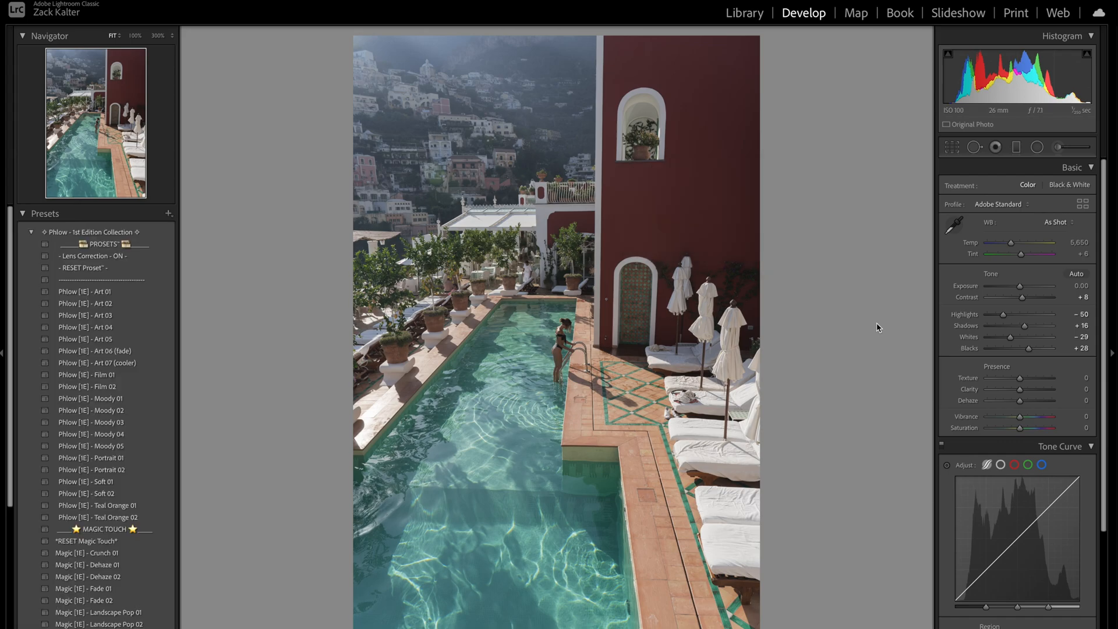
Apply Phlow [1E] - Art 01 to the pool photo and raise its Amount to about 125
left_click(87, 374)
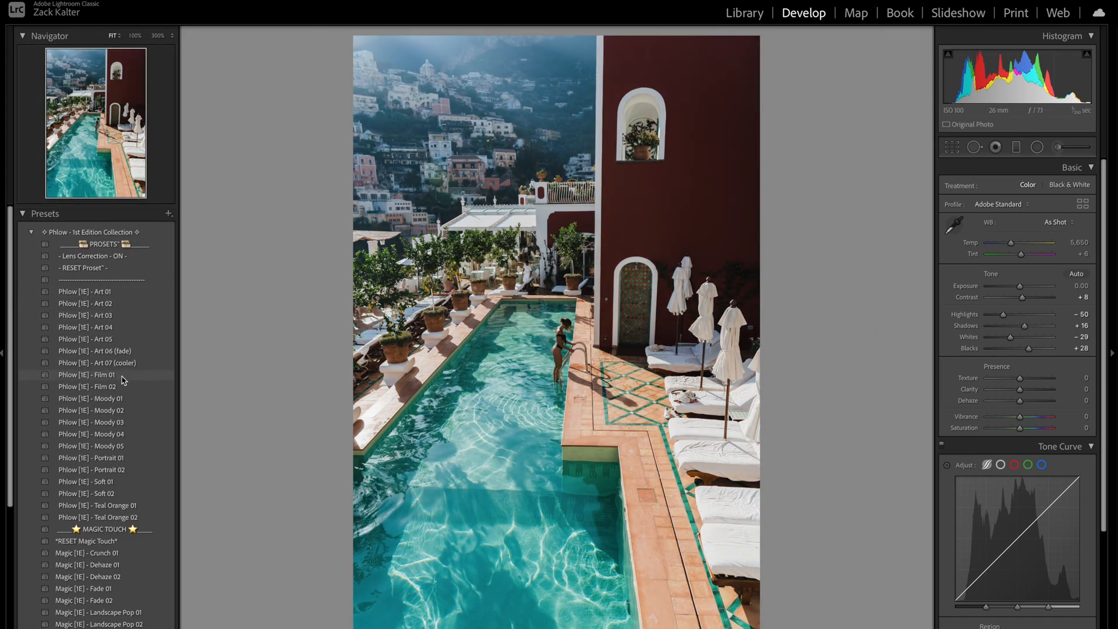
left_click(88, 291)
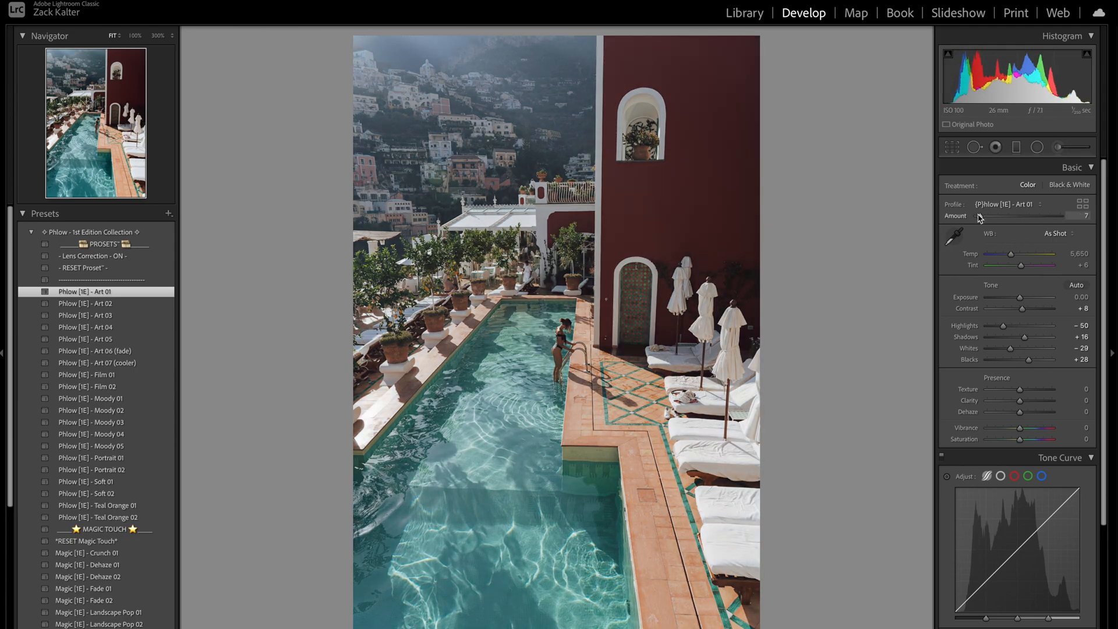
left_click_drag(980, 216, 1031, 215)
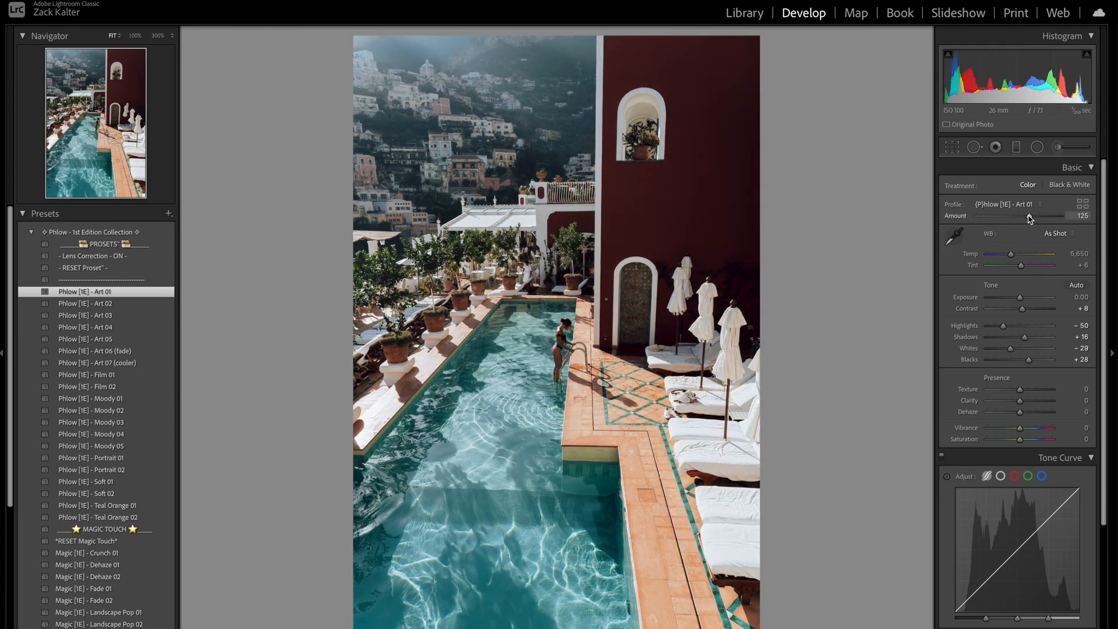
left_click_drag(1034, 215, 1015, 215)
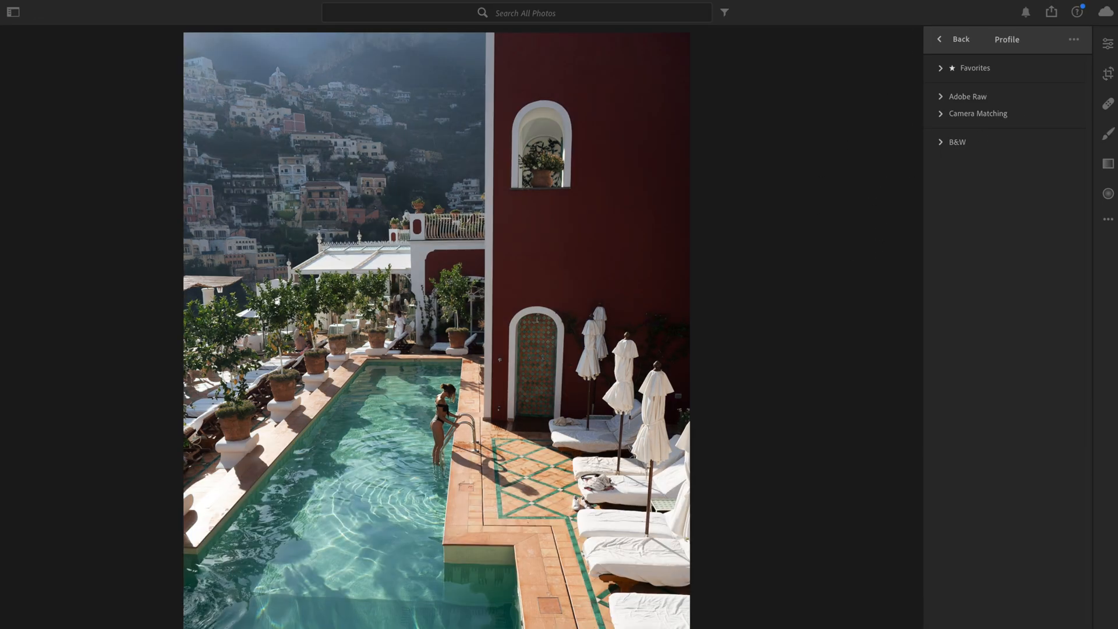
Leave the profile browser and bring up the Presets panel's ••• options menu in Lightroom CC
left_click(1107, 43)
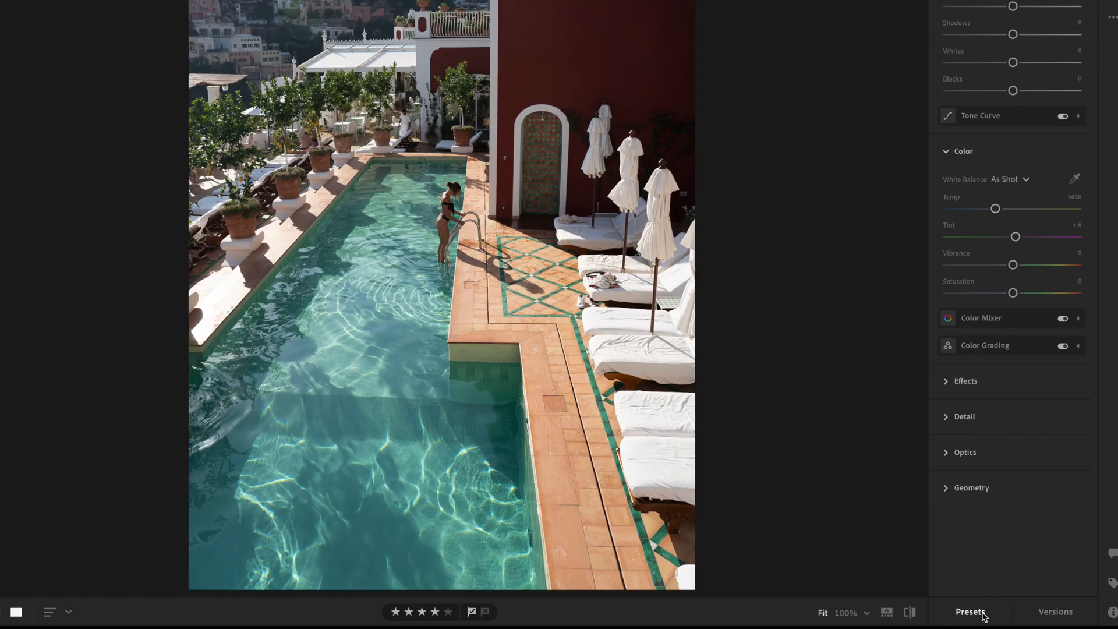
left_click(970, 611)
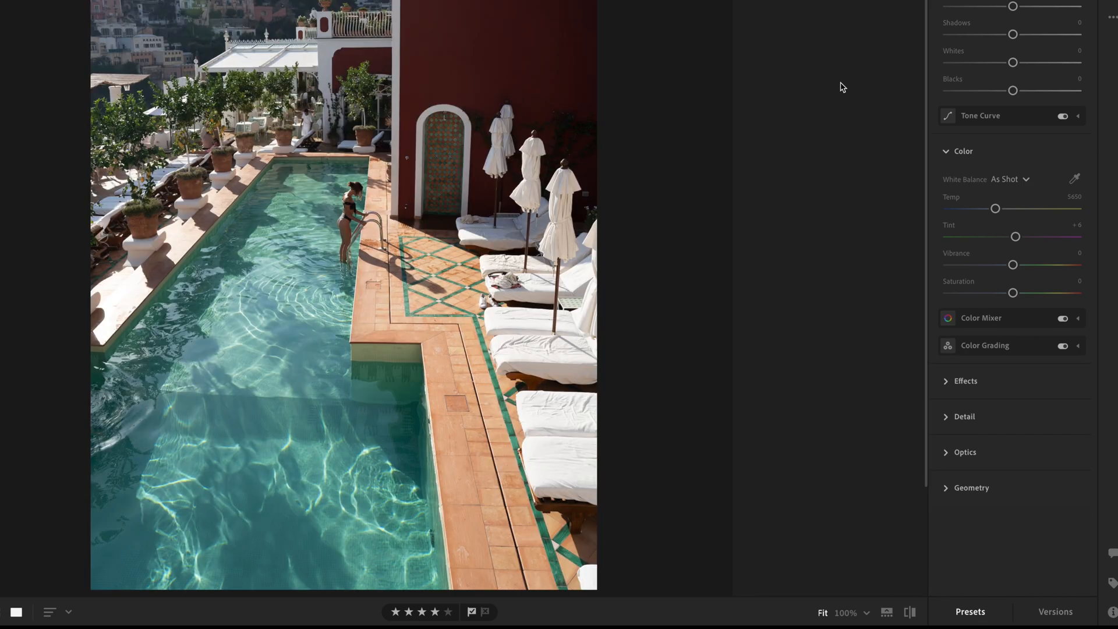
left_click(893, 43)
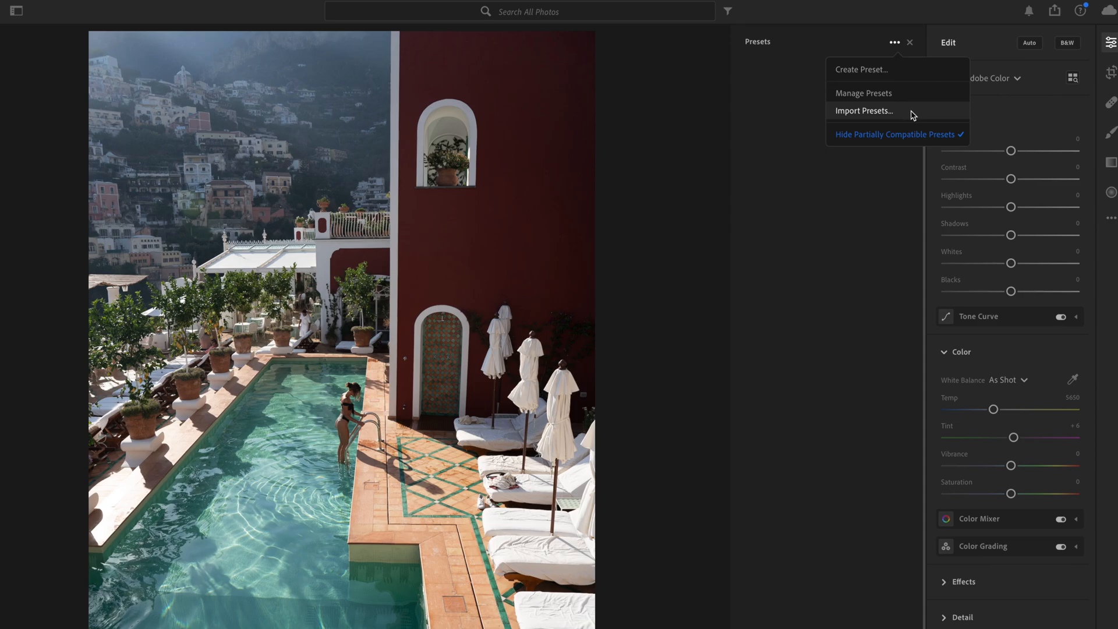
Import Phlow-1st-Edition-Collection.zip into Lightroom CC, adding the Art, Film, Moody and Portrait presets
left_click(864, 110)
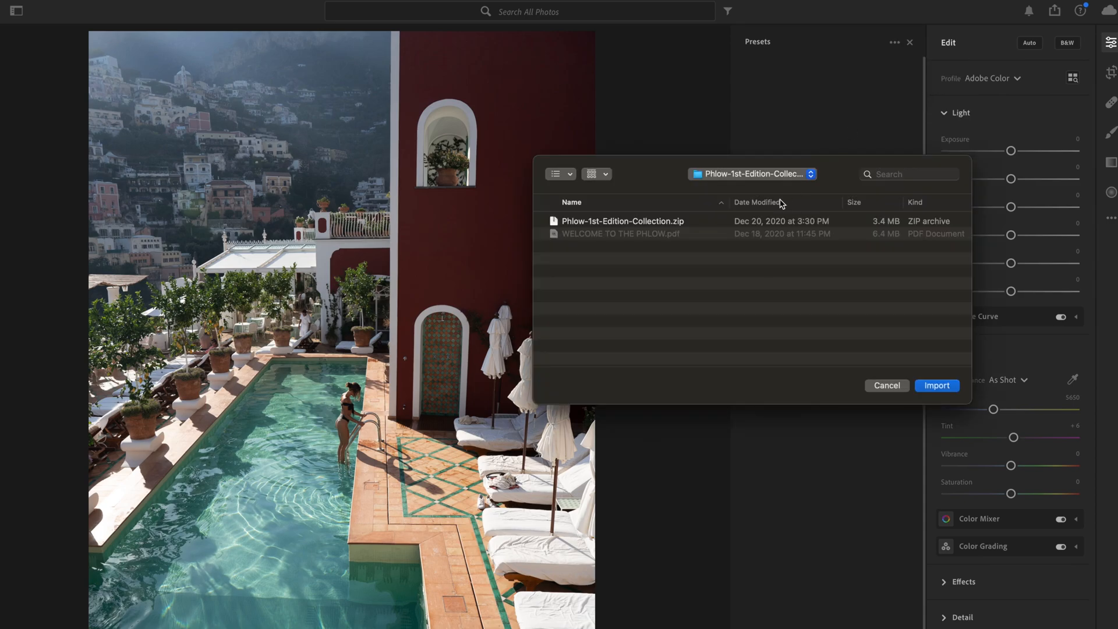
left_click(620, 220)
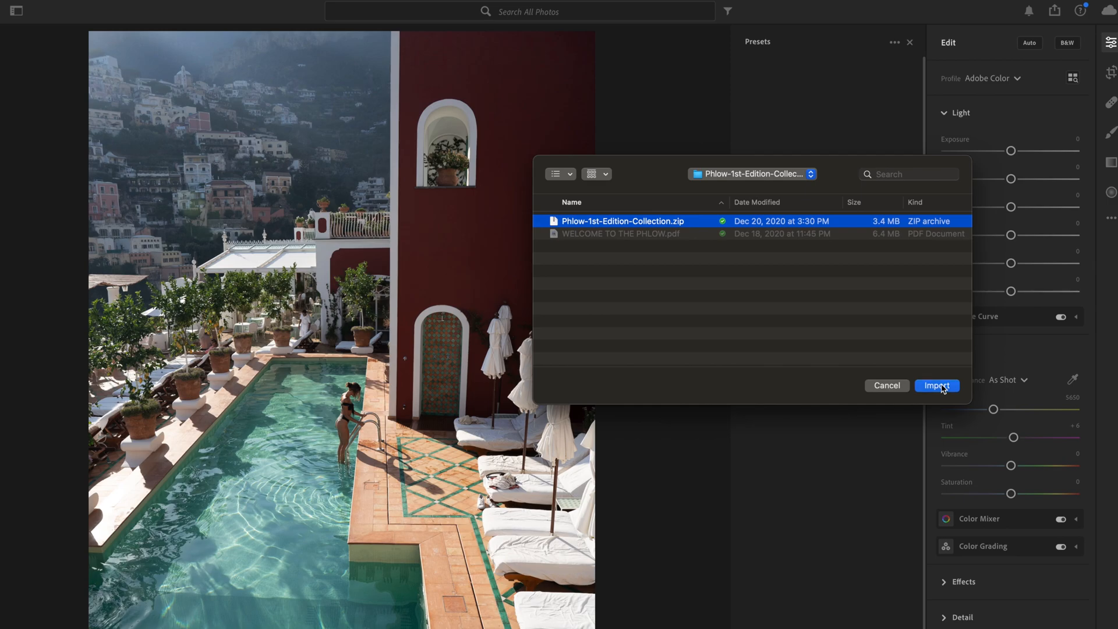
left_click(936, 385)
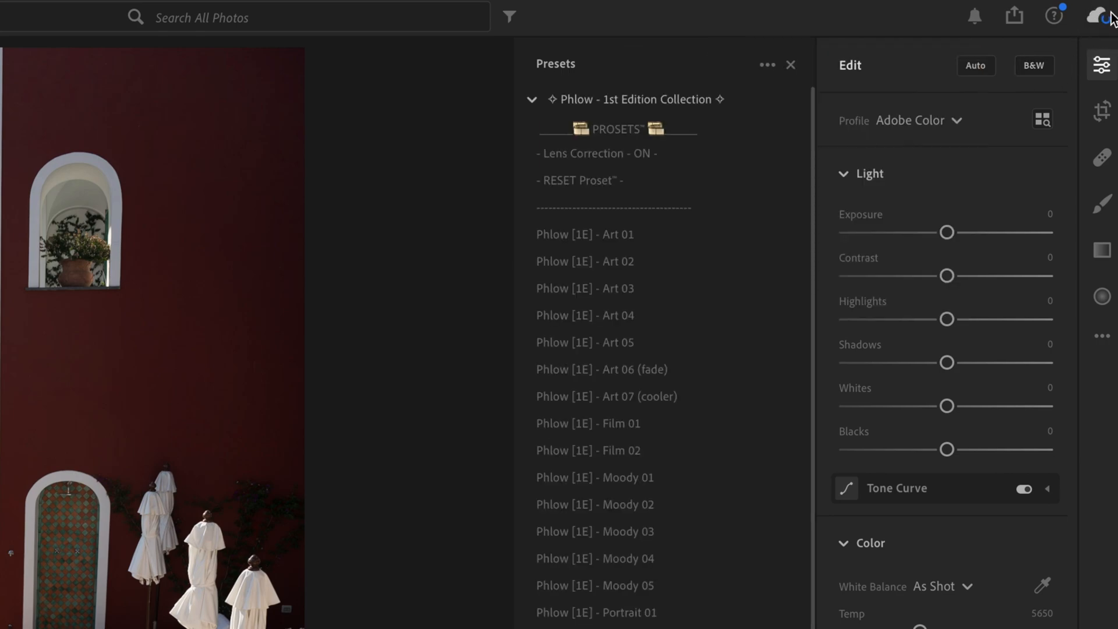
mouse_move(901, 189)
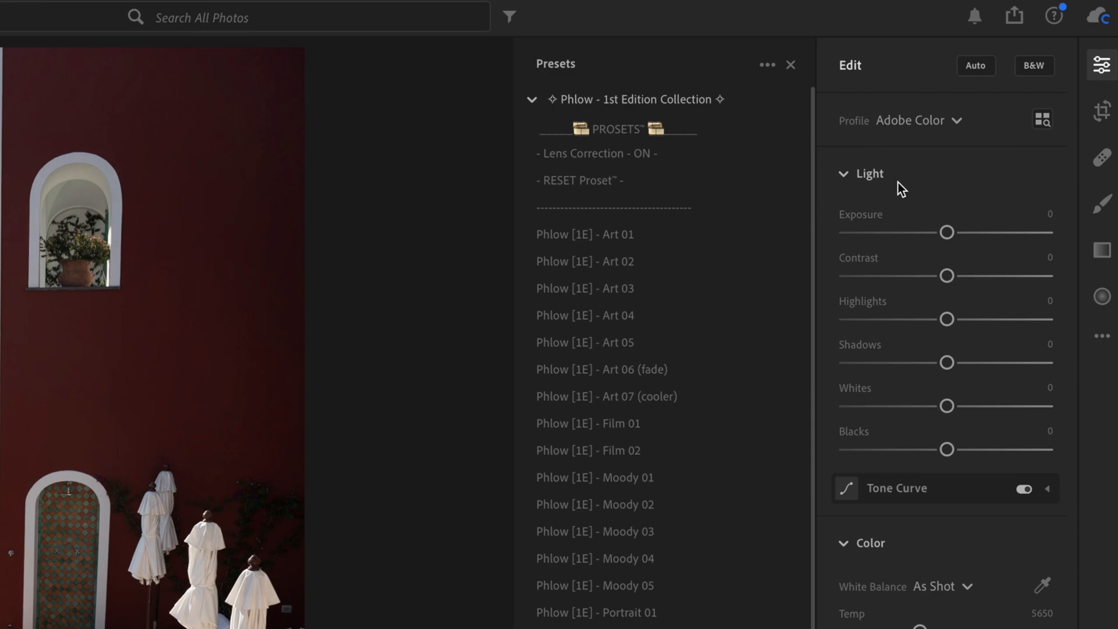
Preview Phlow [1E] - Art 02 on the pool photo, then settle on Art 01
left_click(584, 260)
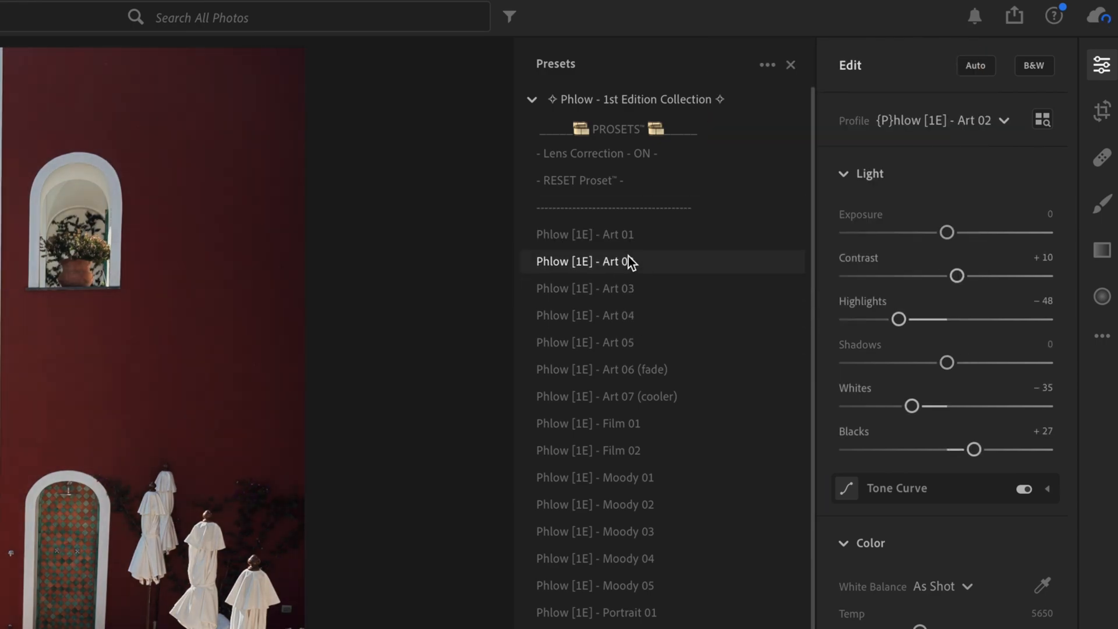
left_click(584, 234)
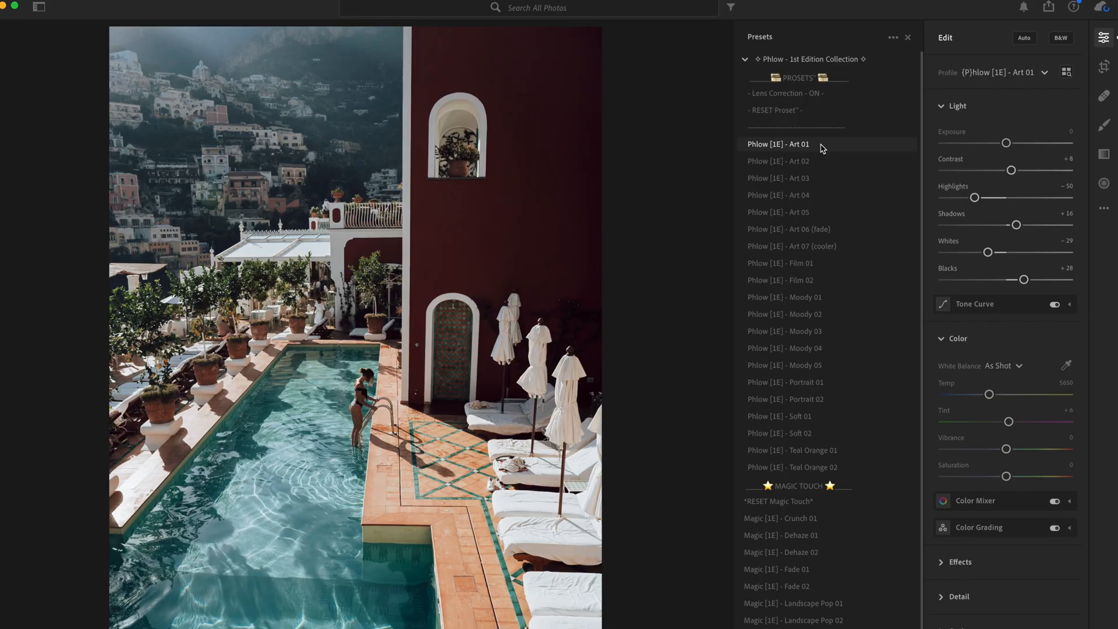
Set Art 01 Amount to 129 after trying about 102, with Exposure lifted to +0.28
left_click(776, 143)
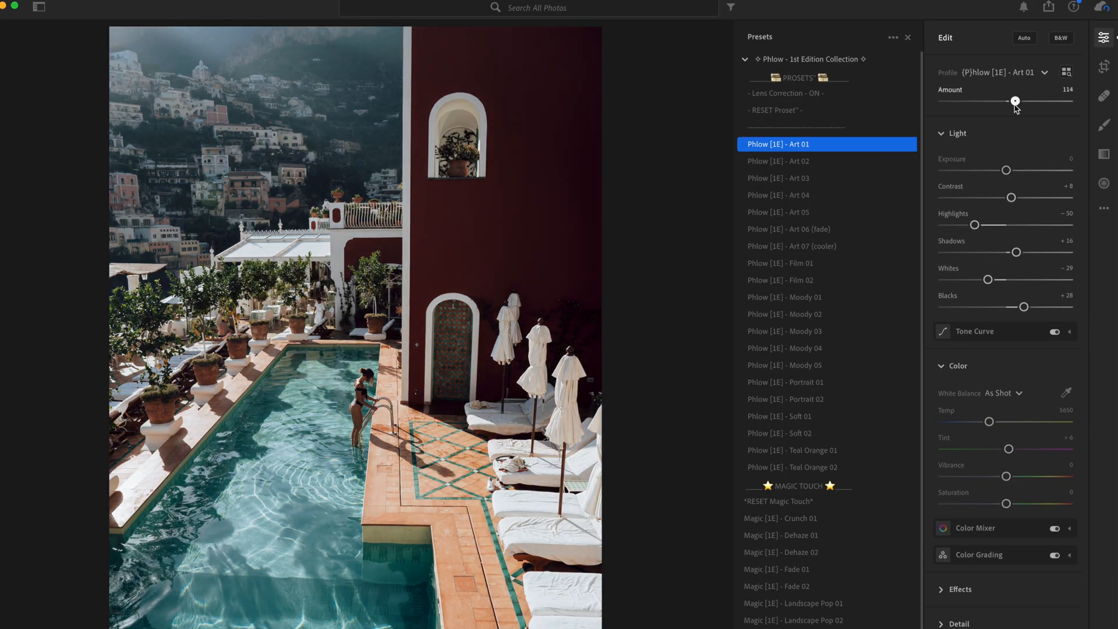
left_click_drag(1016, 100, 1007, 101)
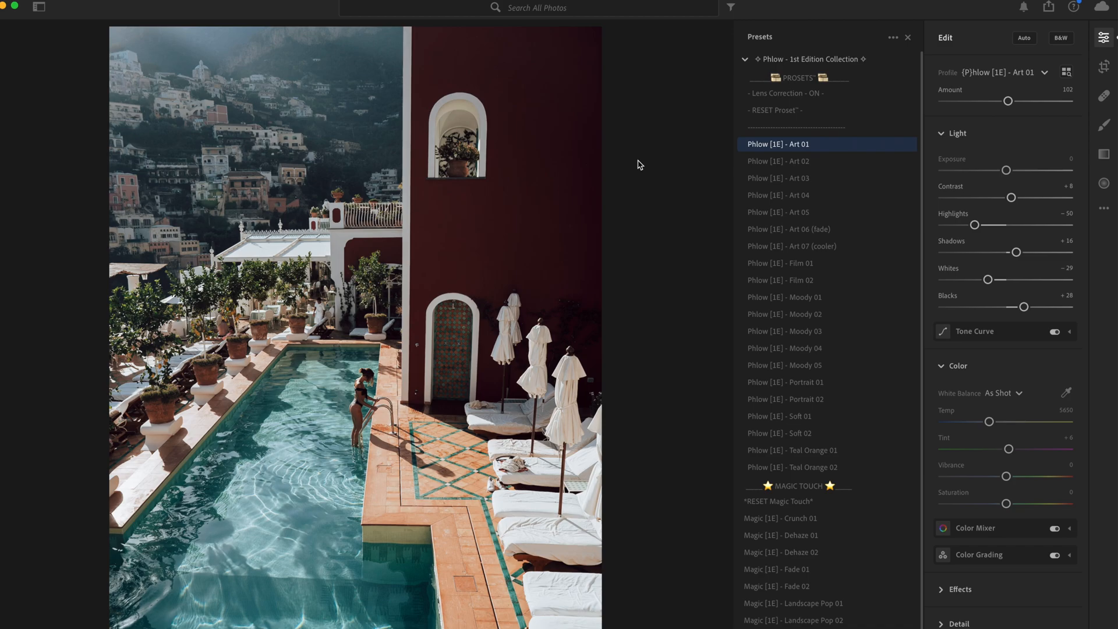
left_click_drag(1005, 170, 1007, 170)
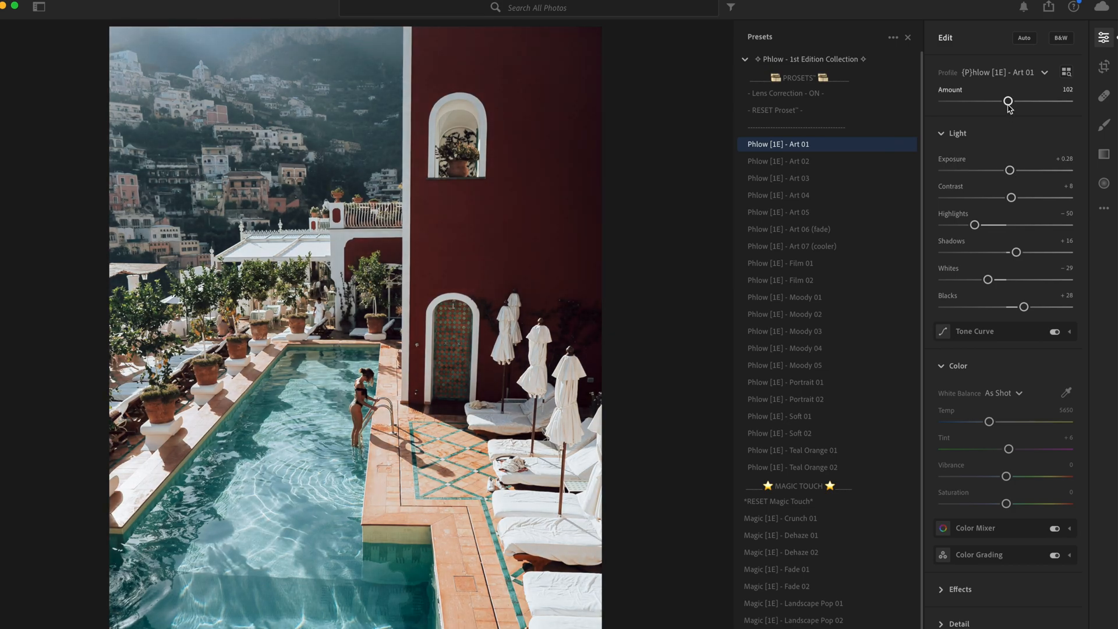
left_click_drag(1007, 101, 1022, 101)
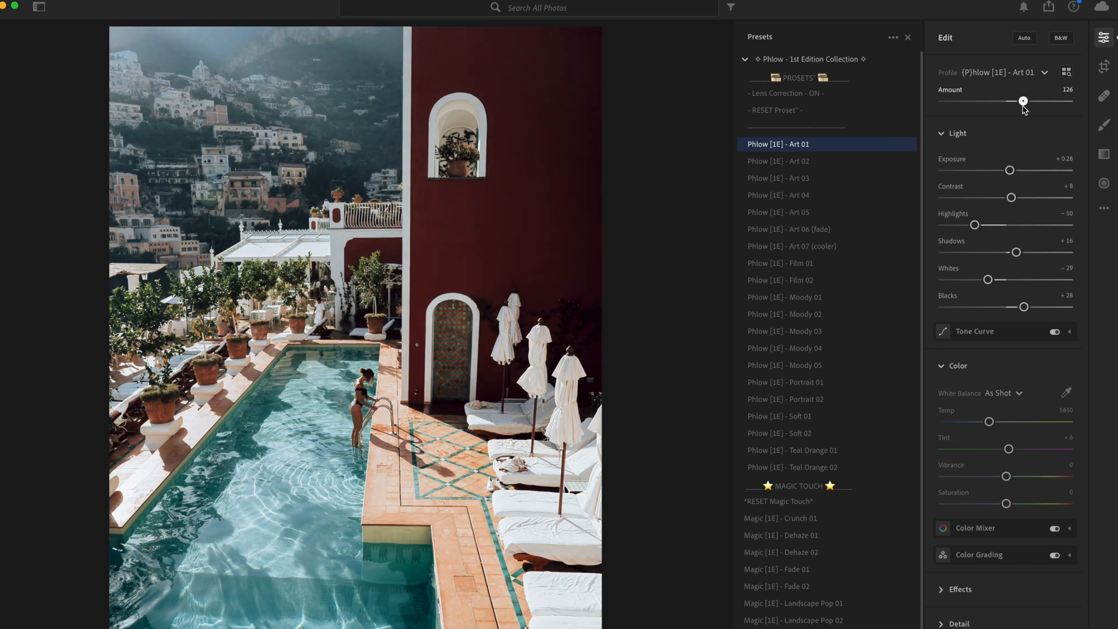
left_click_drag(1022, 101, 1024, 100)
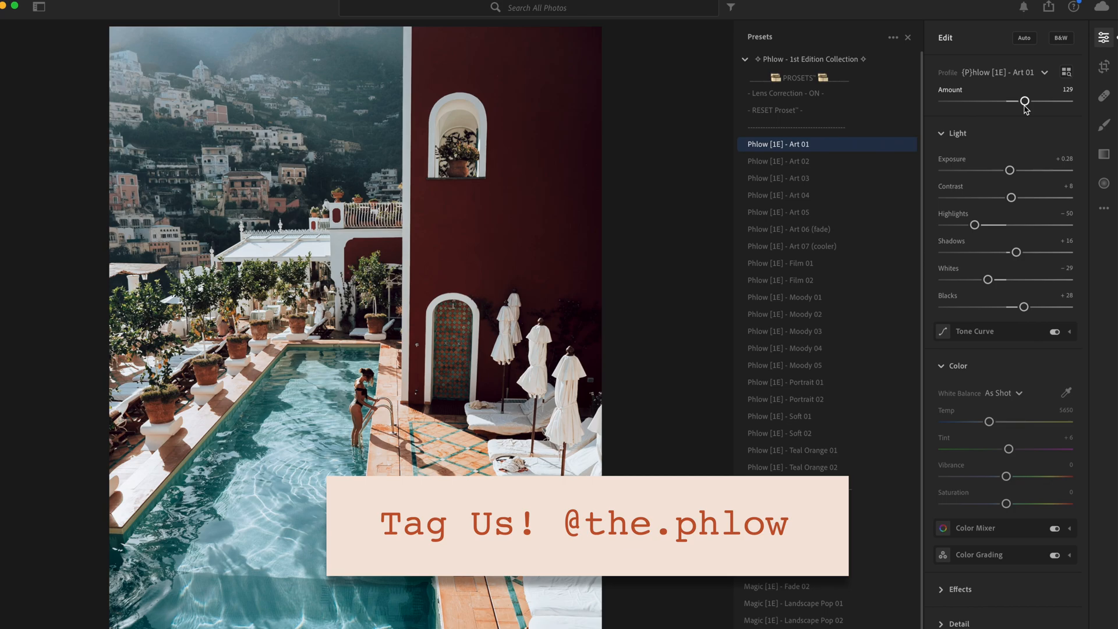
mouse_move(1029, 94)
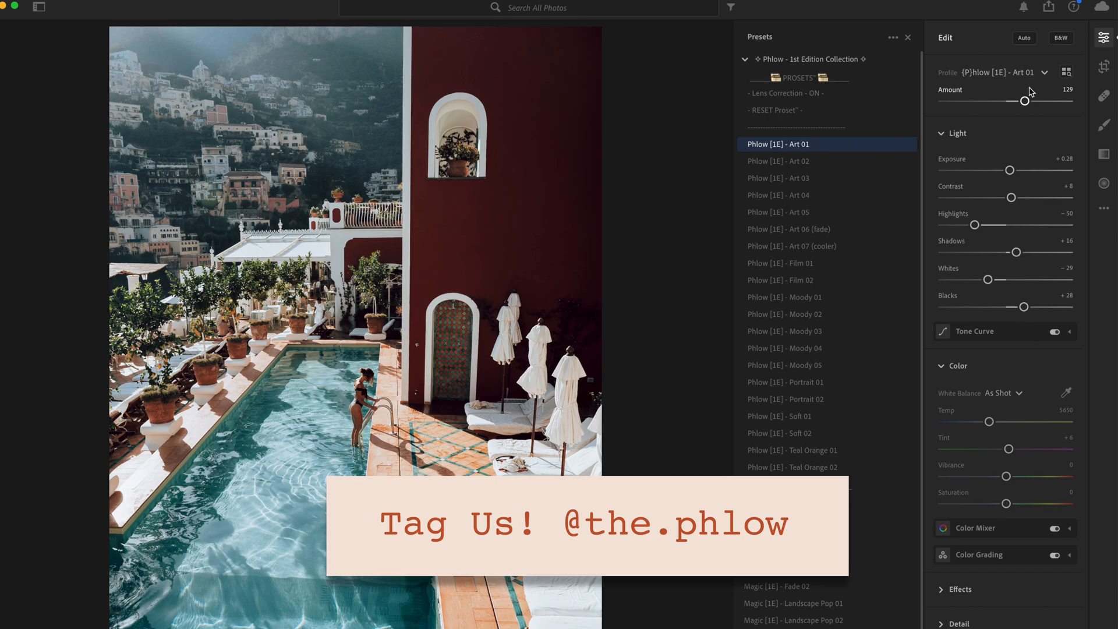